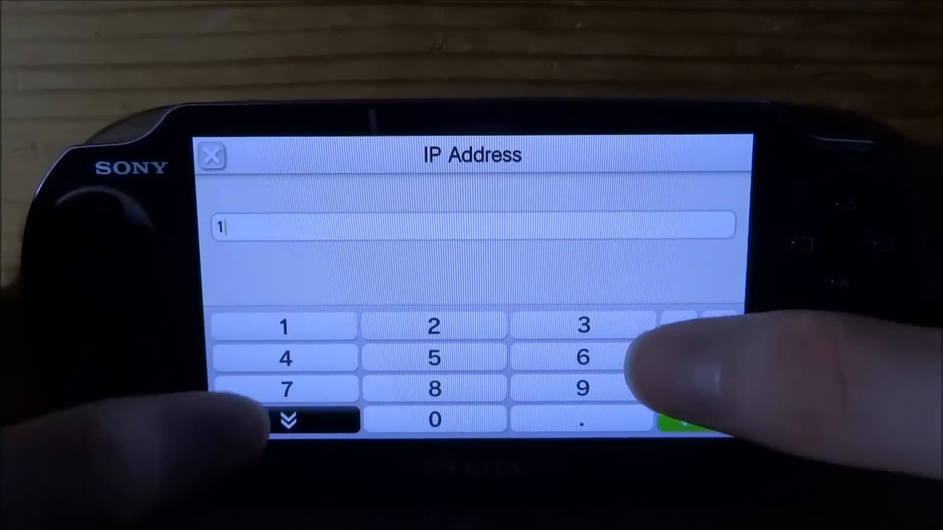
Enter 192.168.1.108 as the new desktop's IP address and confirm it.
click(581, 388)
text(92.168.1.108)
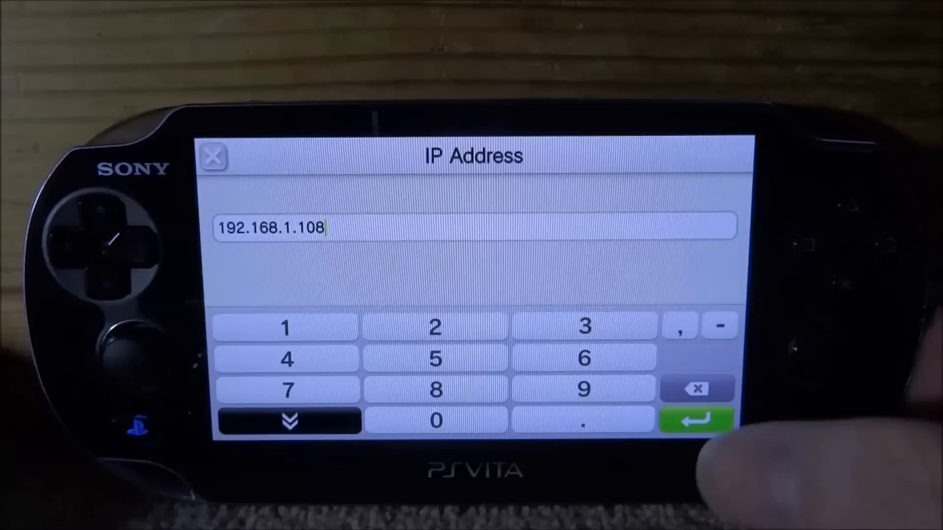
click(695, 419)
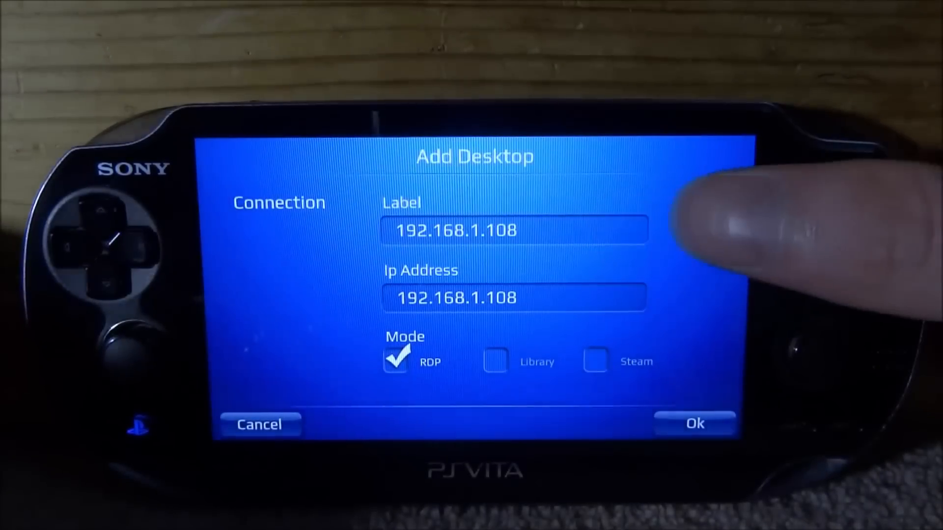
Label the new desktop connection 'james' in place of its IP address.
click(514, 230)
text(james)
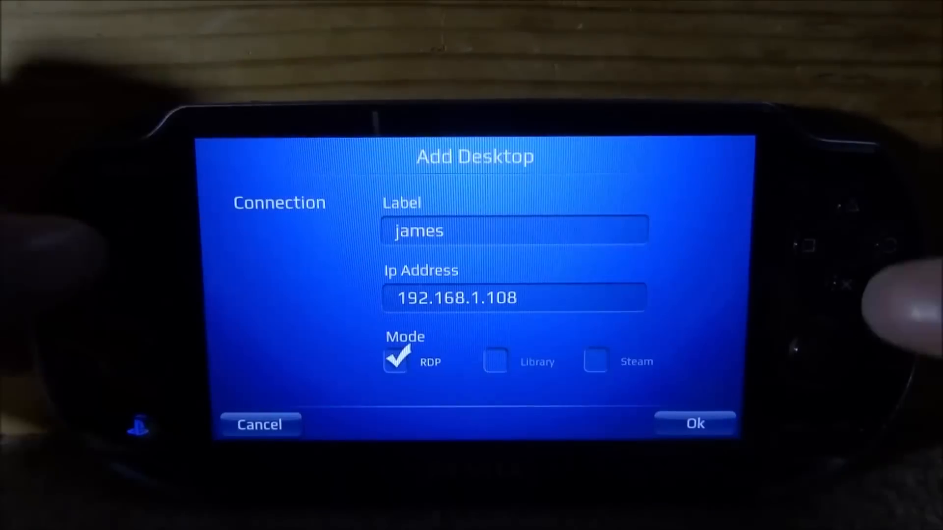
scroll(down, 3)
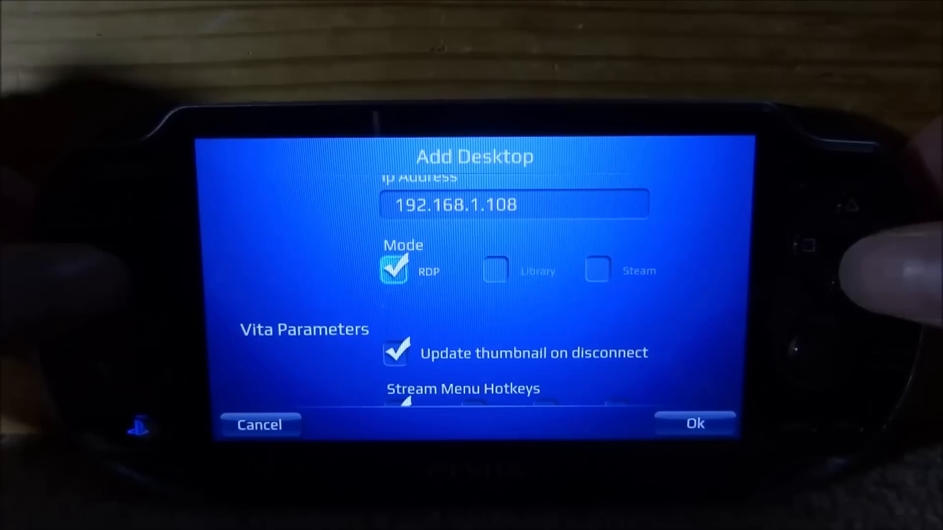
Save the new desktop so 'james' appears in the Connection Manager.
scroll(down, 3)
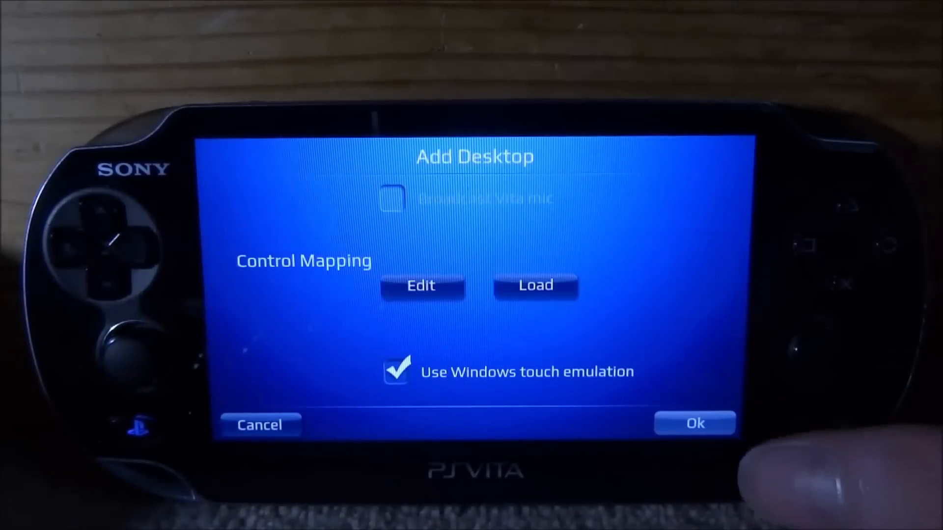
click(695, 424)
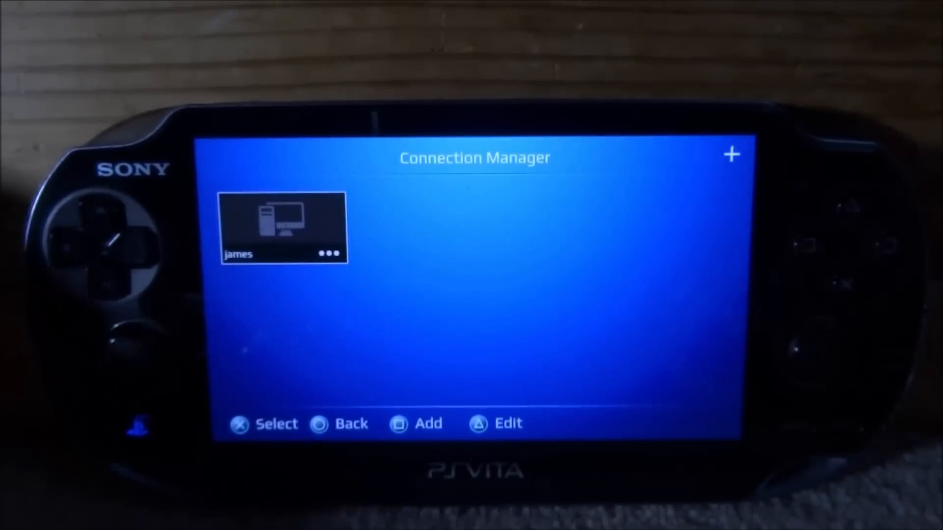